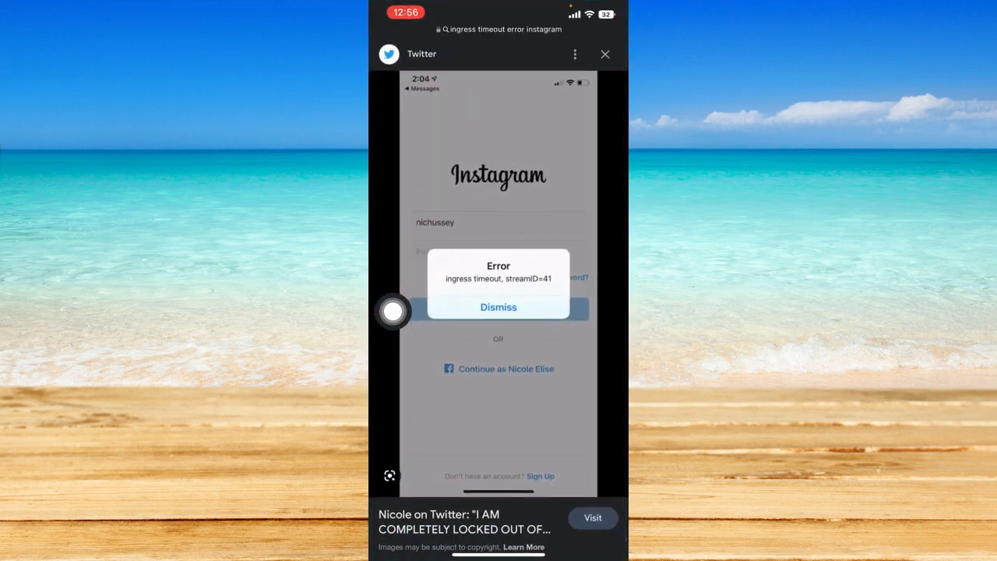
pyautogui.moveTo(603, 268)
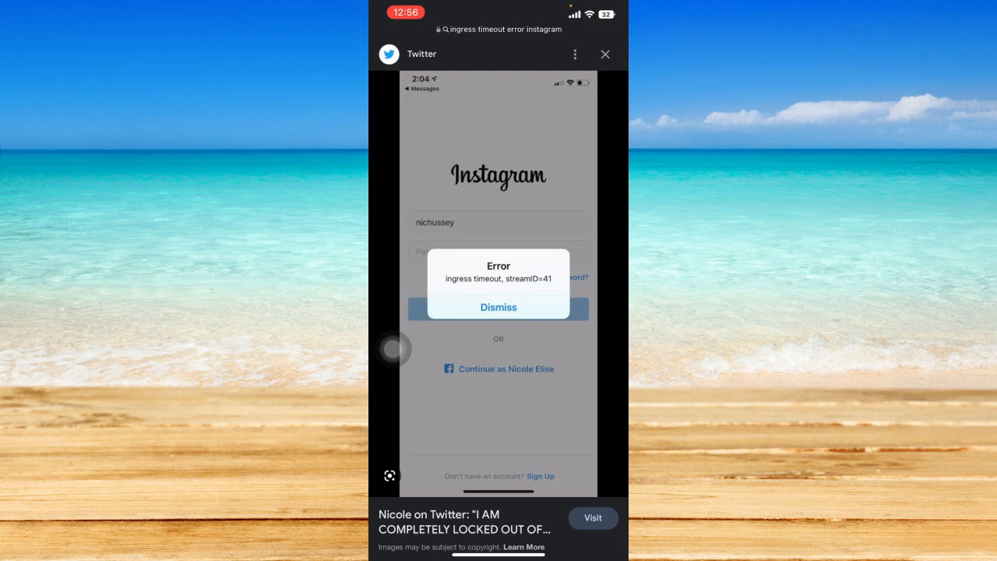
# Close the Instagram ingress timeout screenshot in Safari and return to the home screen.
pyautogui.click(605, 54)
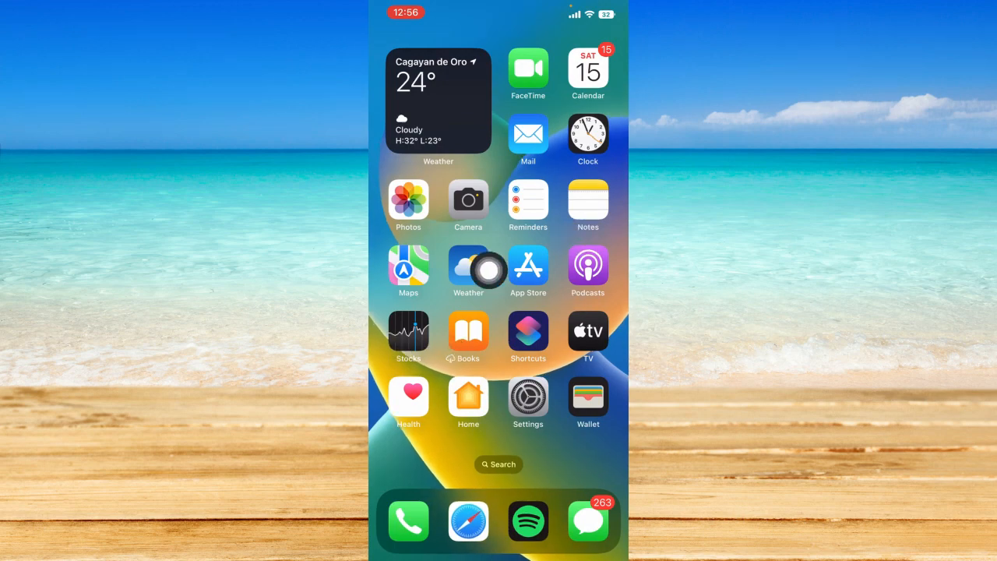
# Search 'instagram' in the App Store and confirm its listing shows version 255.1, up to date.
pyautogui.click(528, 265)
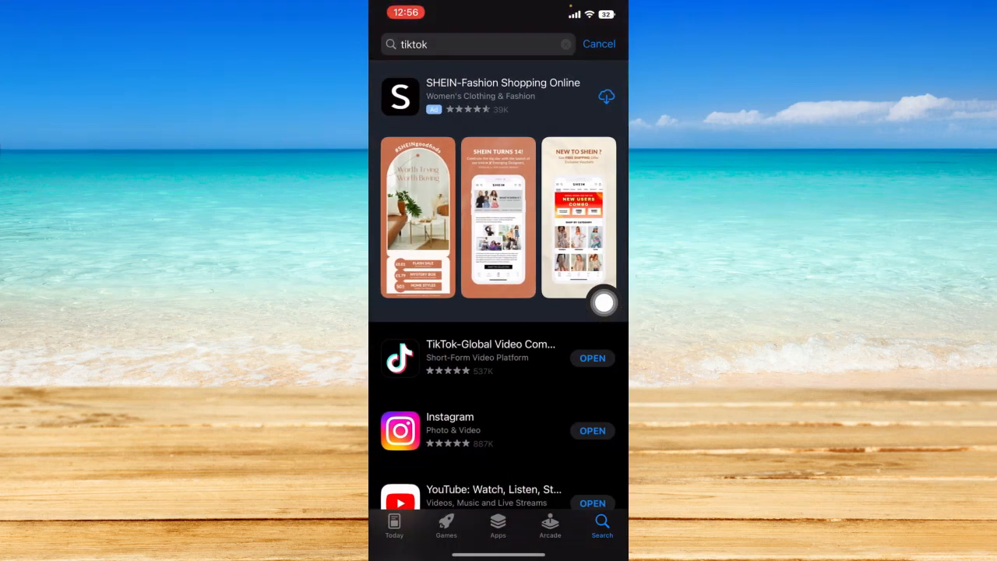
pyautogui.write('instagram')
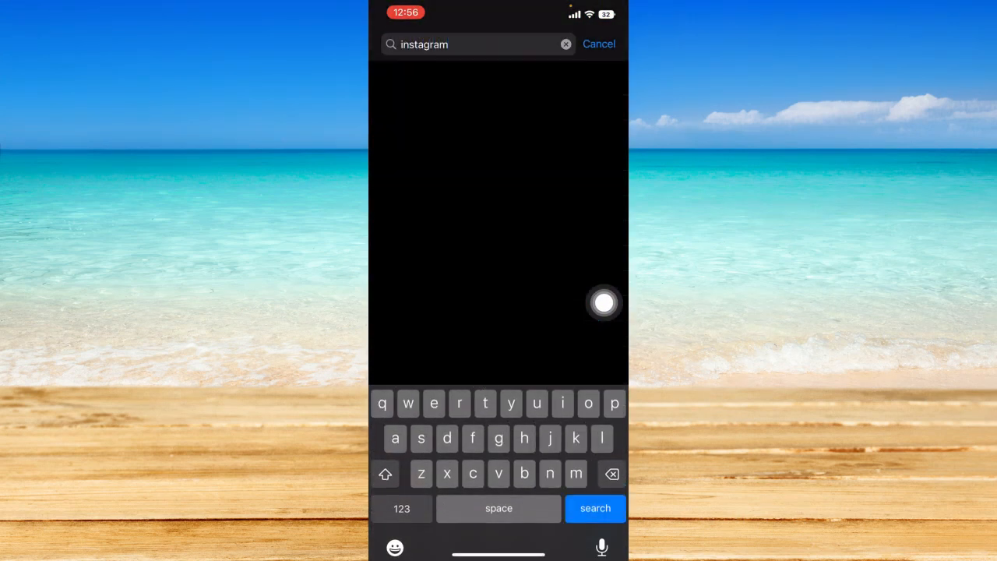
pyautogui.click(596, 508)
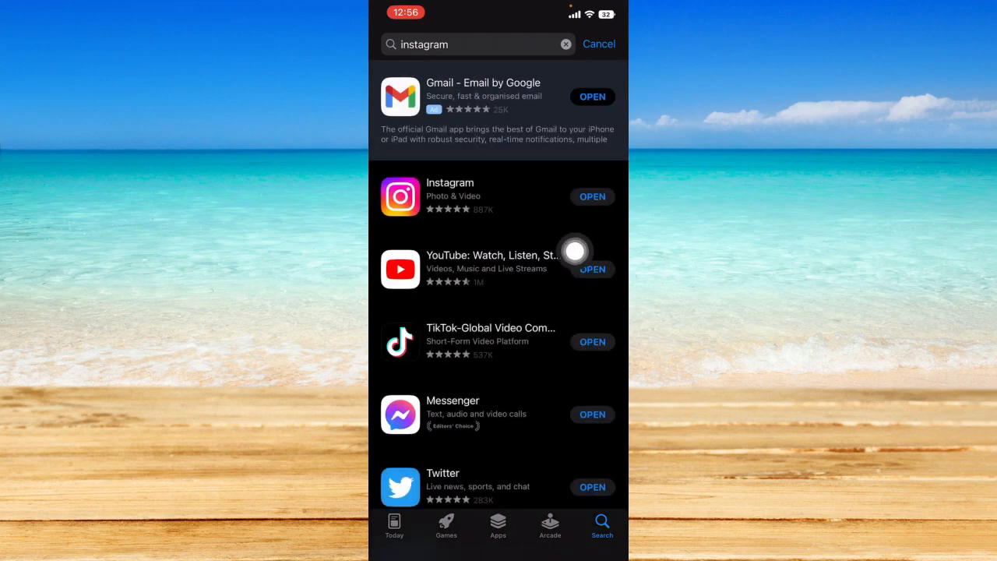
pyautogui.click(450, 189)
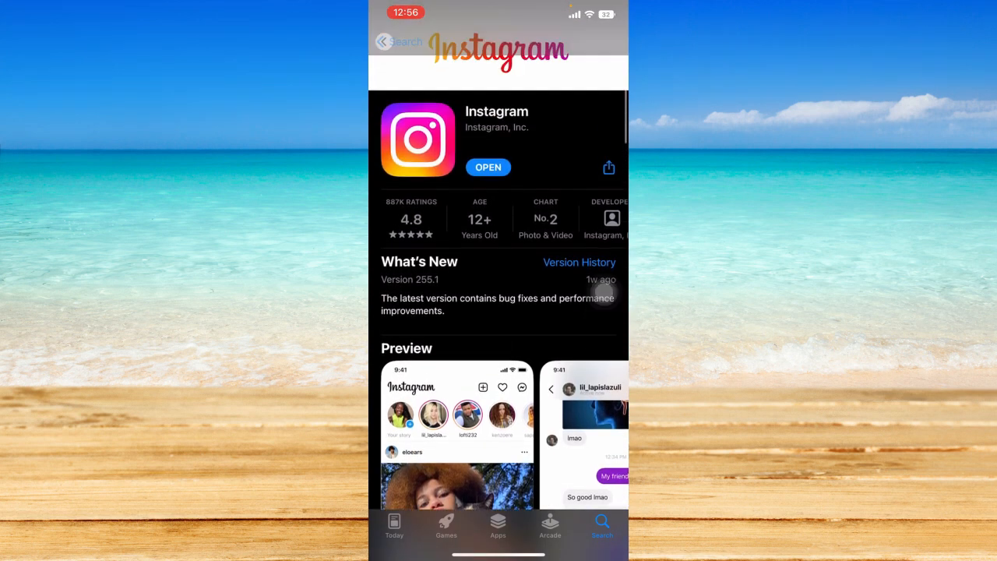
pyautogui.scroll(-3)
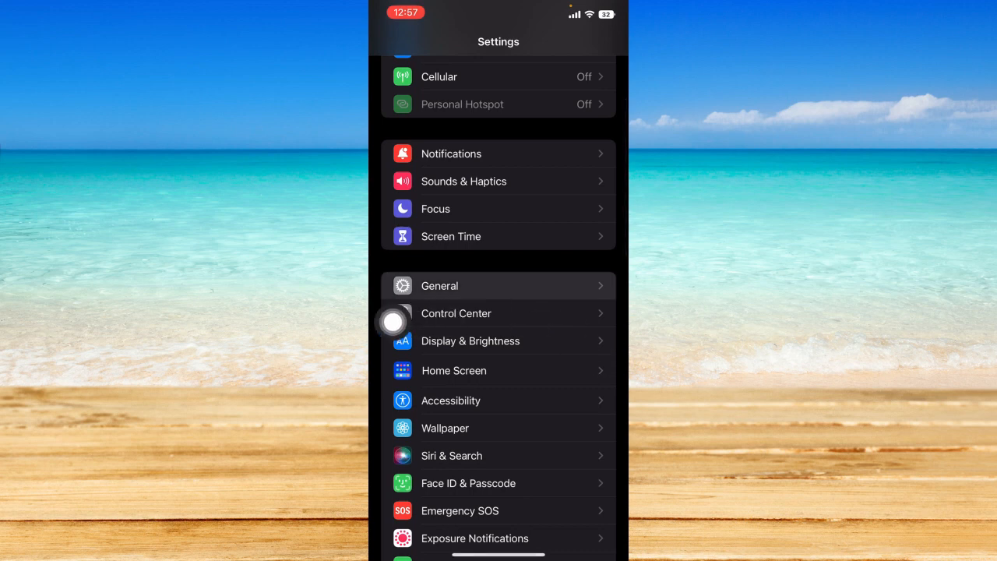
# Open General > iPhone Storage to see app sizes, with Instagram using 545.7 MB.
pyautogui.click(439, 285)
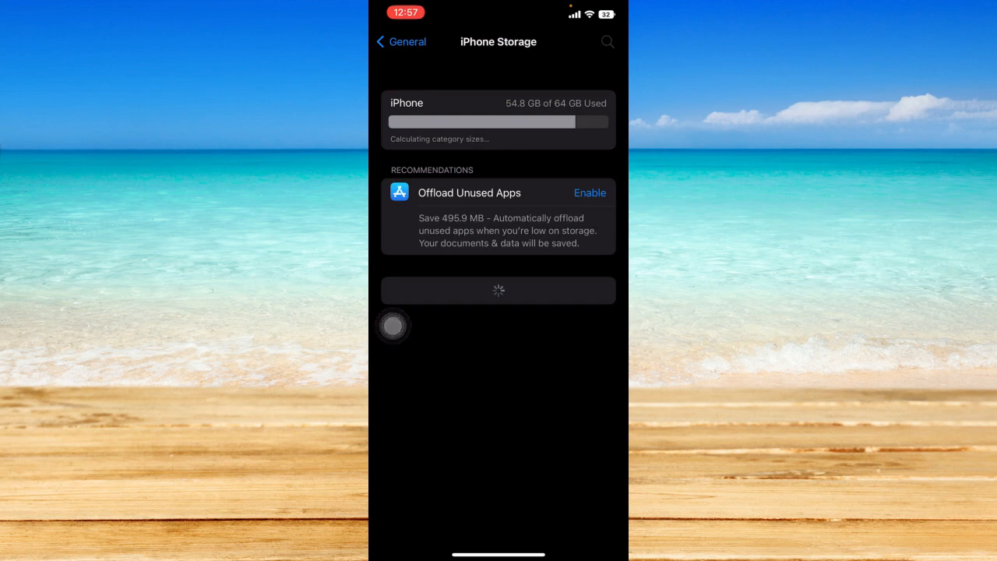
pyautogui.scroll(-3)
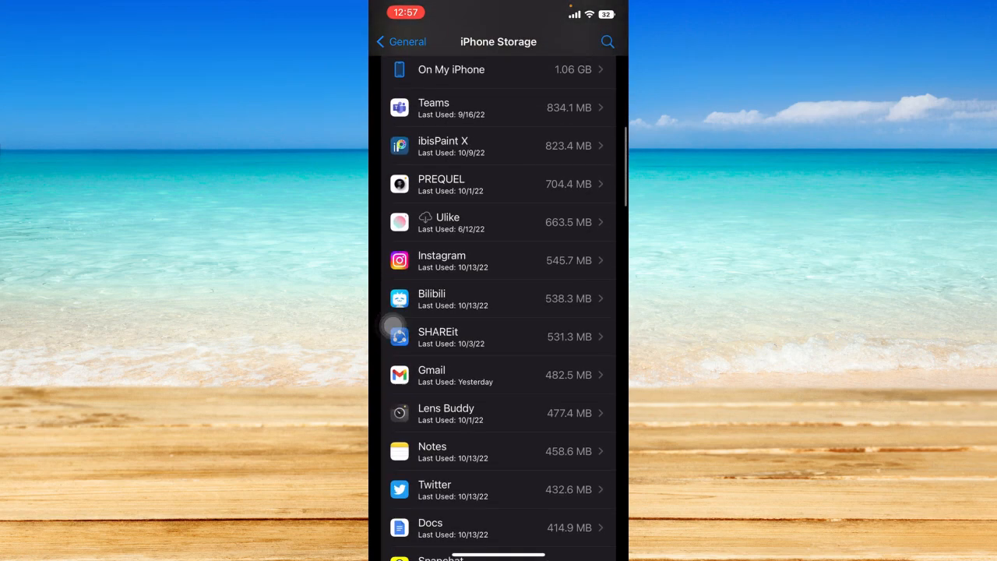
# Offload Instagram from its storage page, keeping its 328.4 MB of documents and data.
pyautogui.click(498, 261)
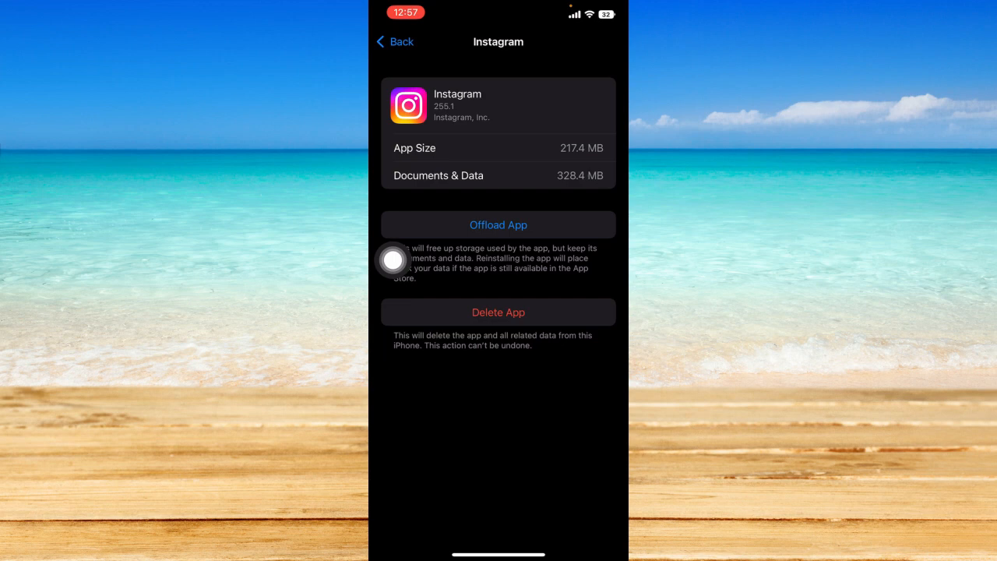
pyautogui.moveTo(604, 203)
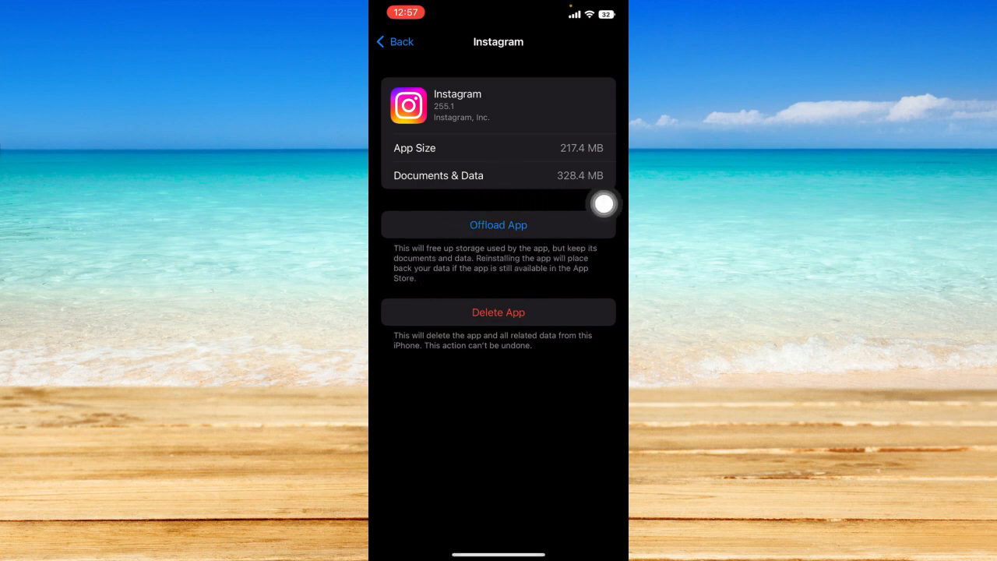
pyautogui.click(498, 224)
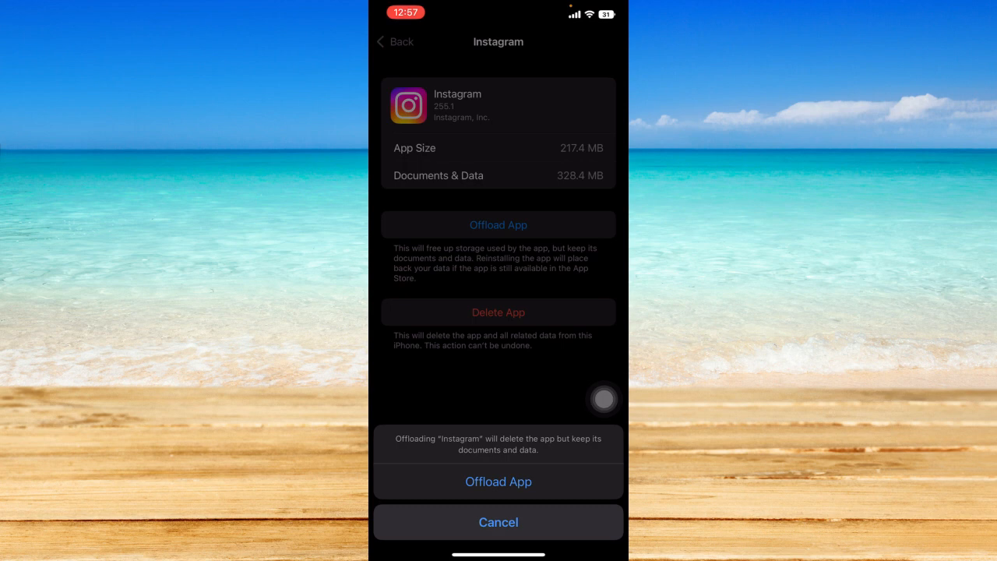
pyautogui.moveTo(604, 321)
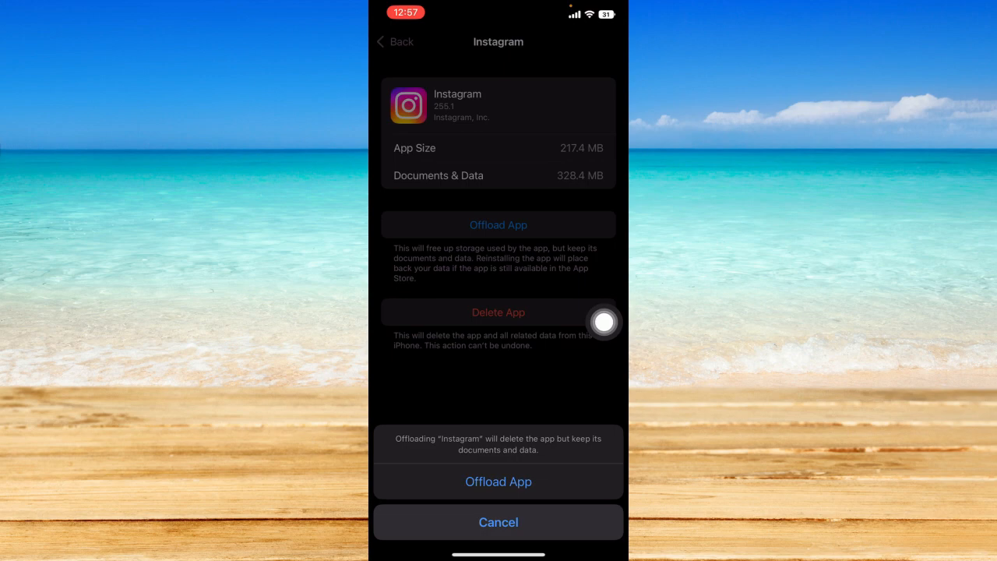
pyautogui.click(498, 522)
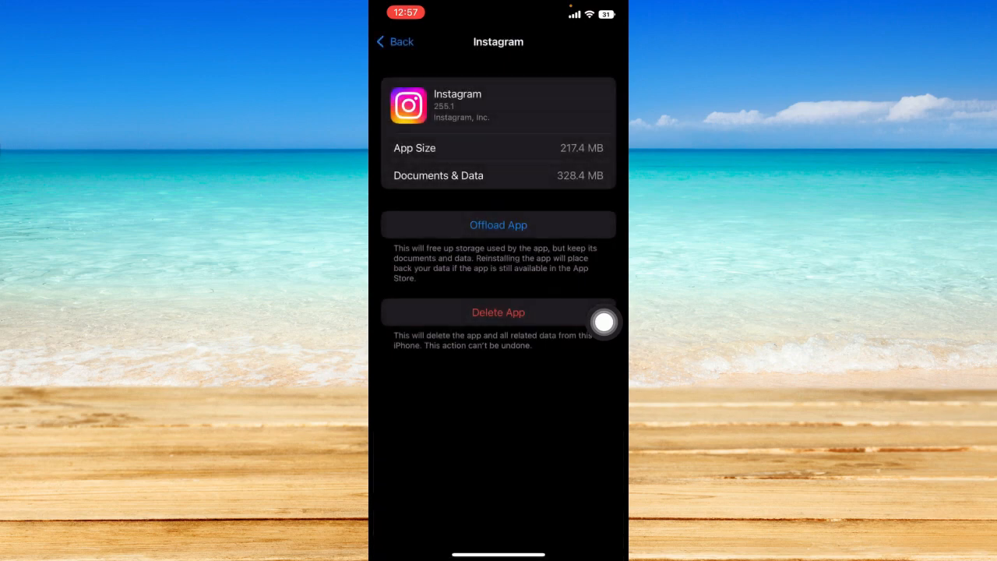